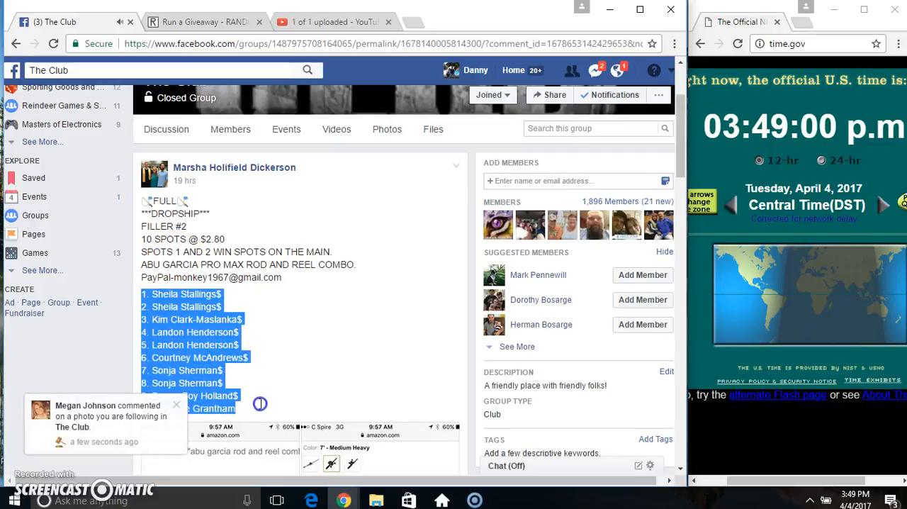
pyautogui.moveTo(684, 170)
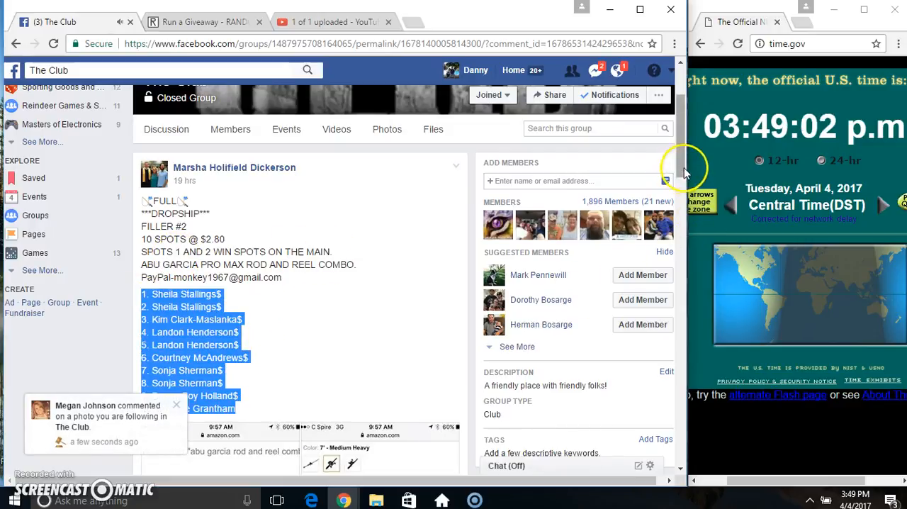
# Paste the ten Facebook entries and accept a 2d6 dice roll of six rounds.
pyautogui.scroll(-3)
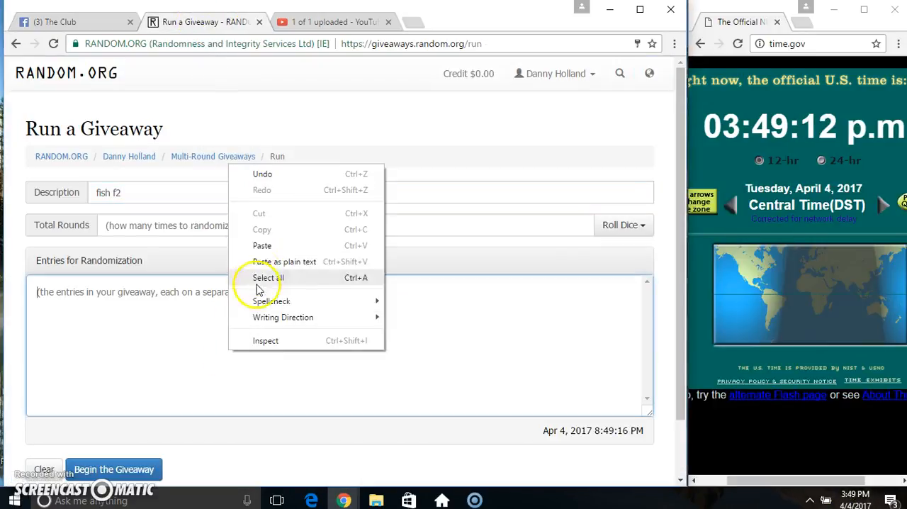
pyautogui.click(261, 245)
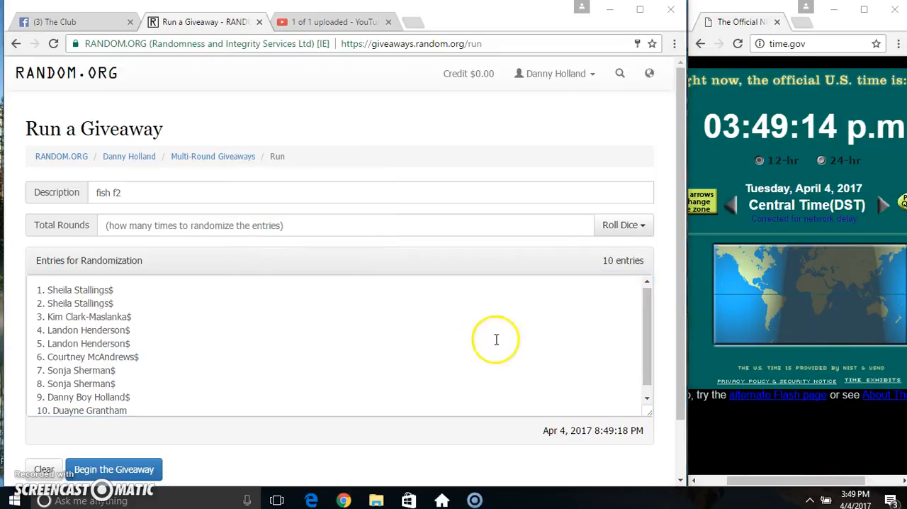
pyautogui.click(622, 225)
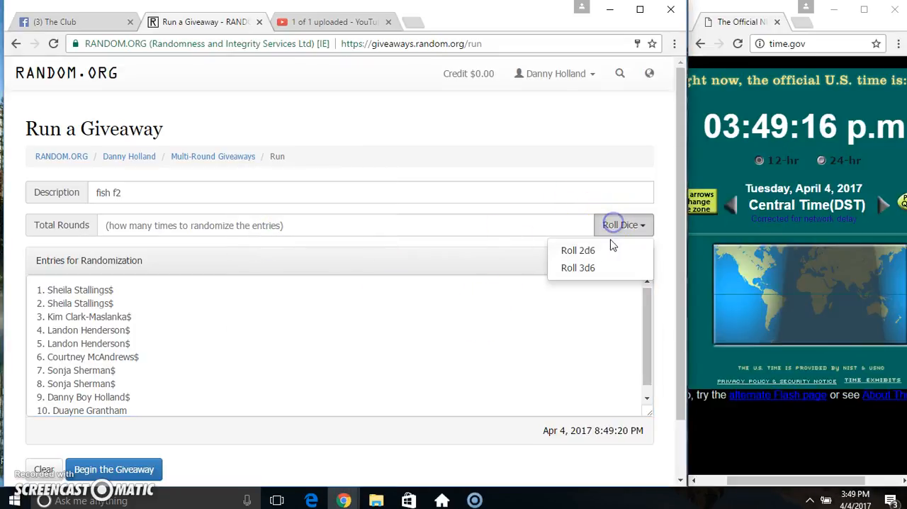
pyautogui.click(579, 250)
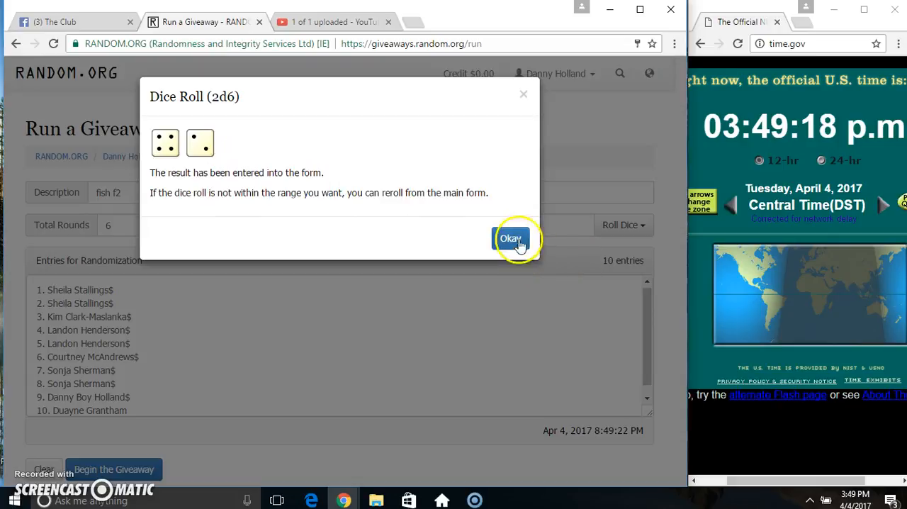
pyautogui.click(510, 238)
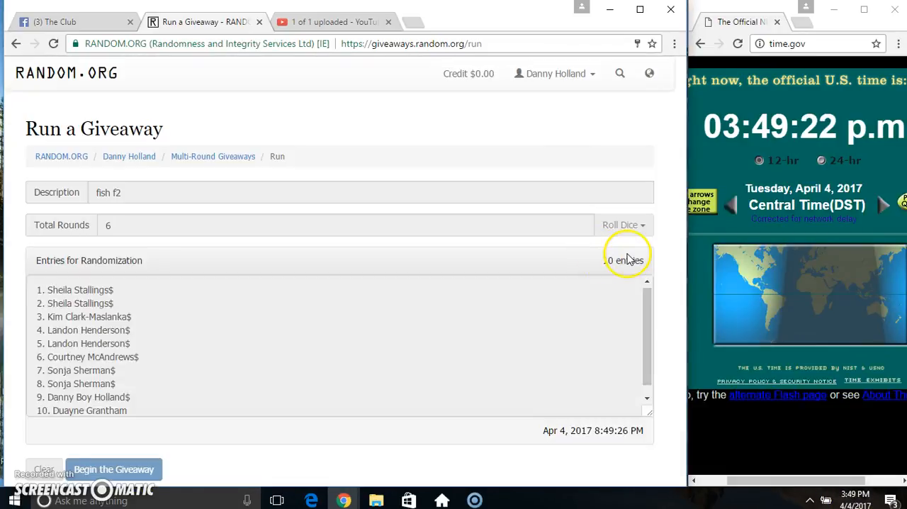
# Advance the randomization rounds to round #5 and check the clock timestamp.
pyautogui.click(114, 469)
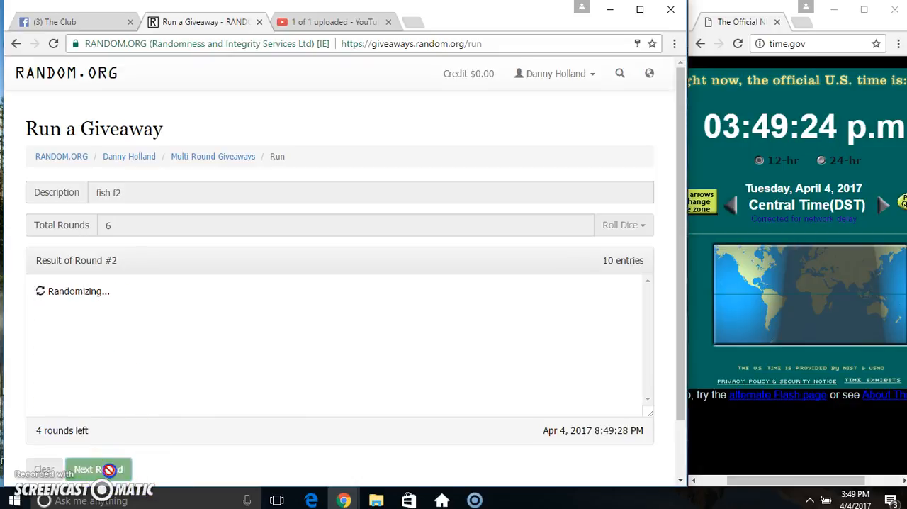
pyautogui.click(98, 470)
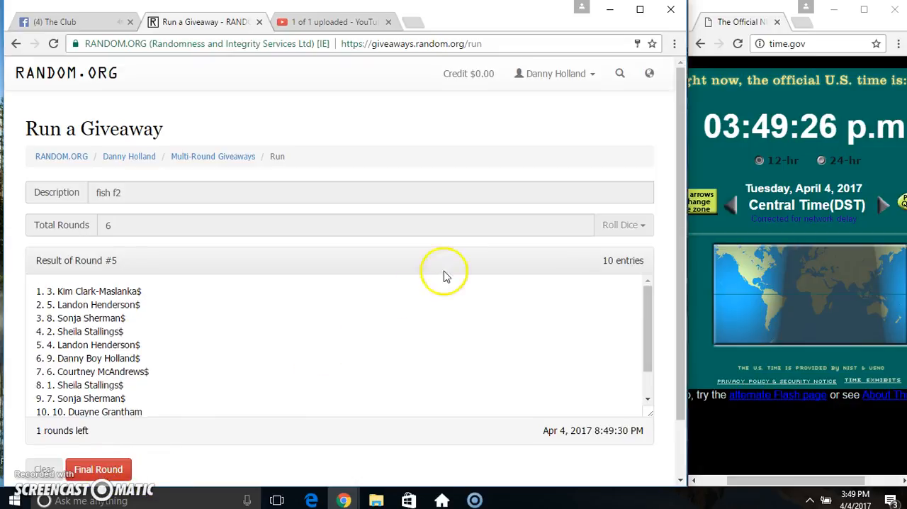
pyautogui.doubleClick(89, 290)
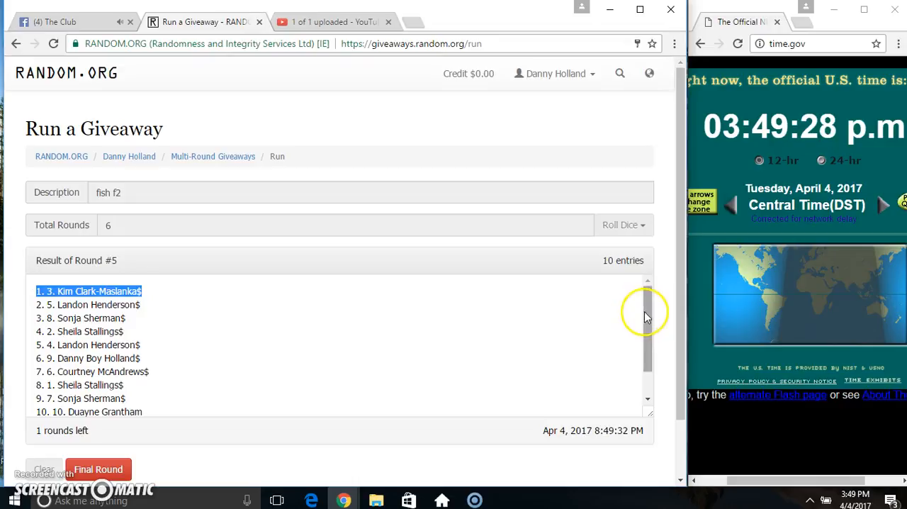
pyautogui.scroll(-3)
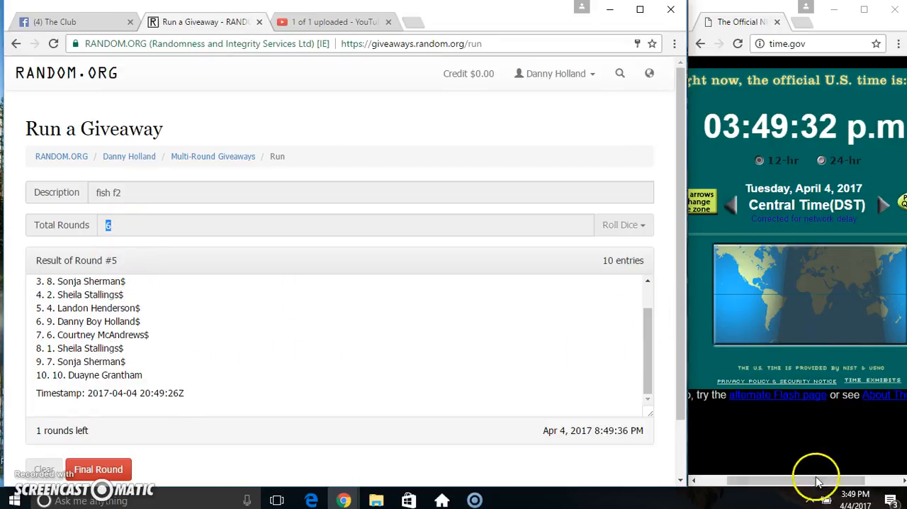
pyautogui.click(826, 499)
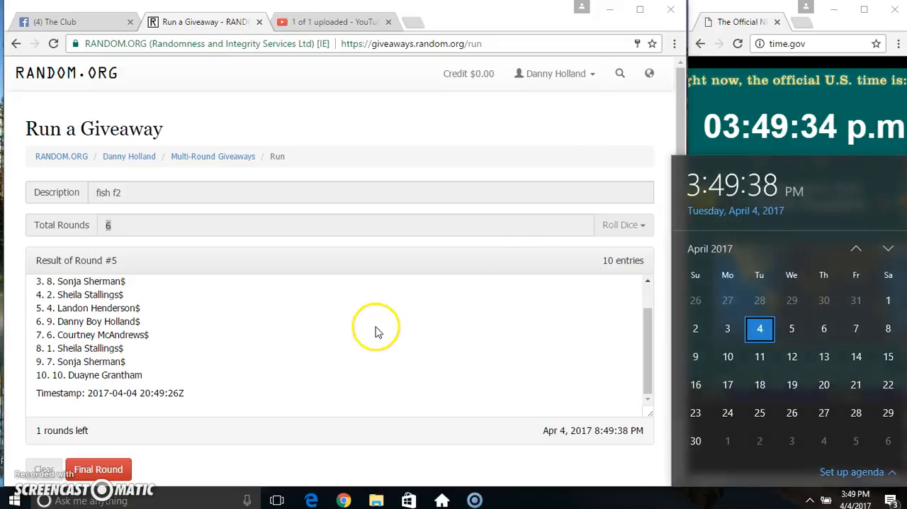
# Run round 6 to completion, review the verification code, and return to the Facebook post.
pyautogui.click(98, 469)
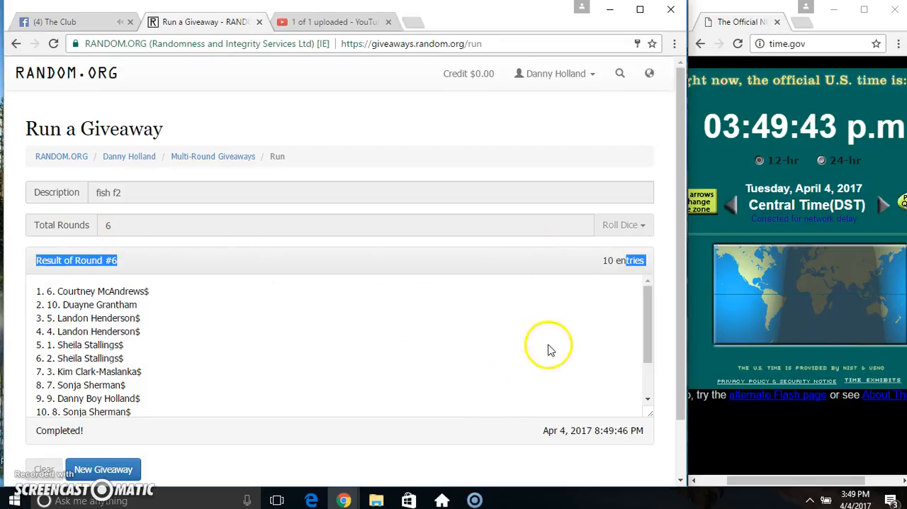
pyautogui.scroll(-3)
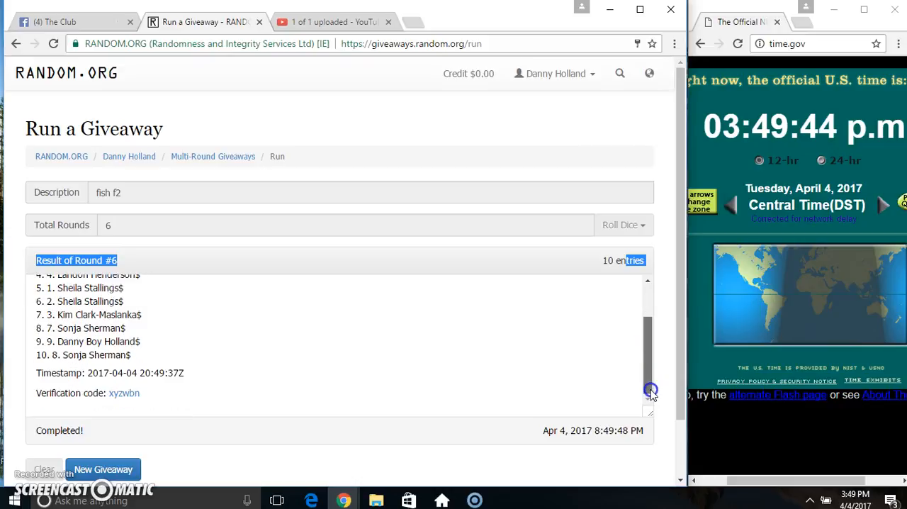
pyautogui.click(53, 21)
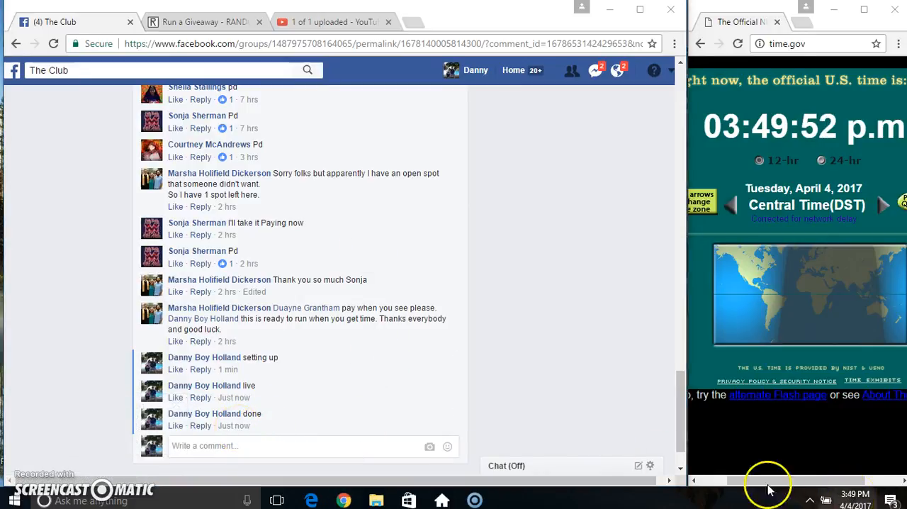
pyautogui.moveTo(443, 500)
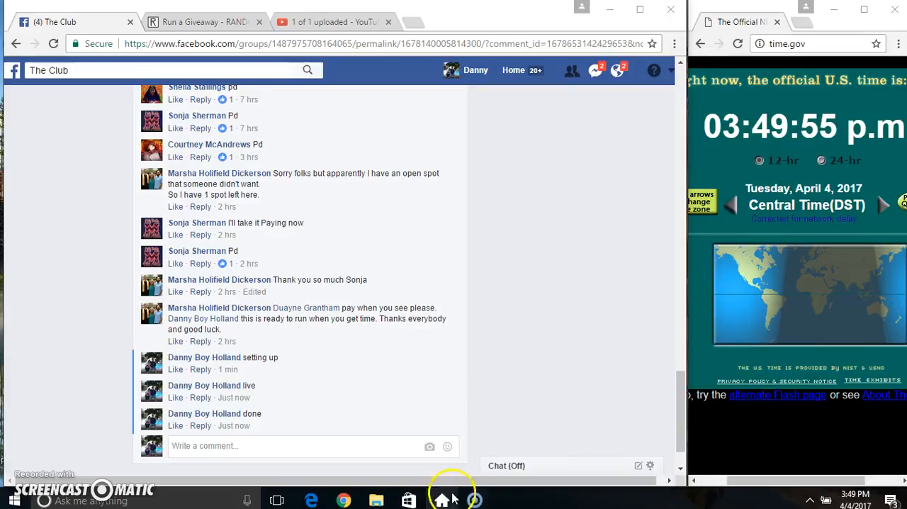